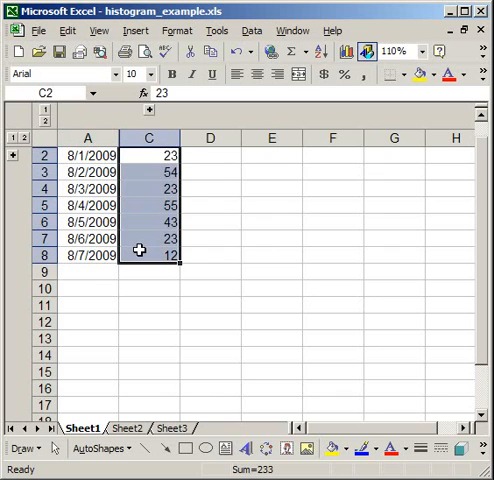
- Start a chart from A2:C8 via Insert > Chart, choosing the flat Clustered Column sub-type
left_click(94, 288)
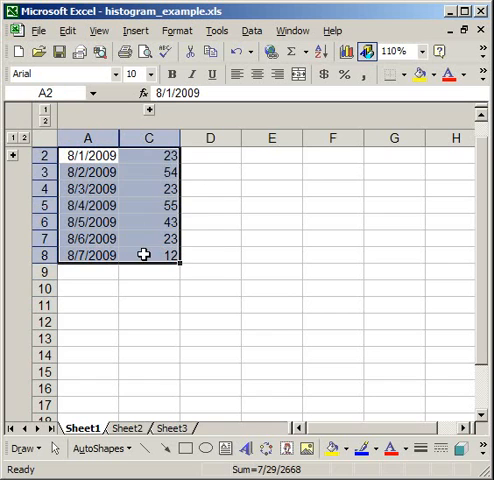
left_click(216, 30)
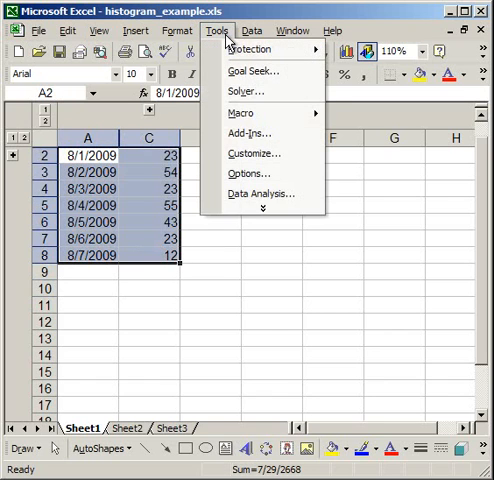
left_click(136, 30)
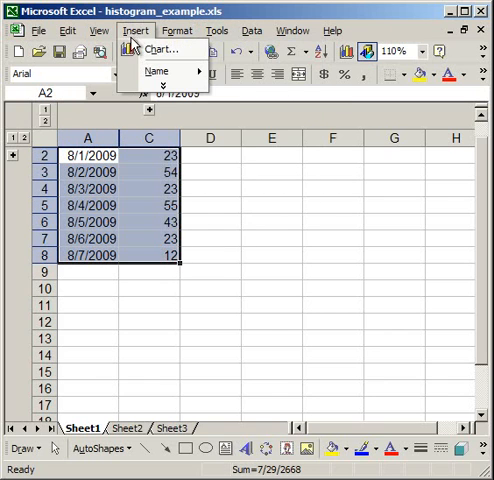
left_click(162, 48)
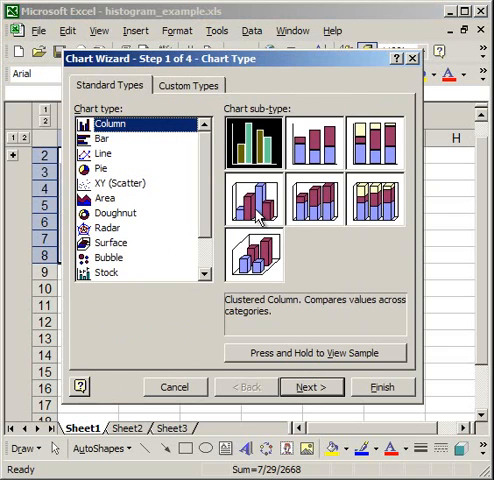
left_click(260, 204)
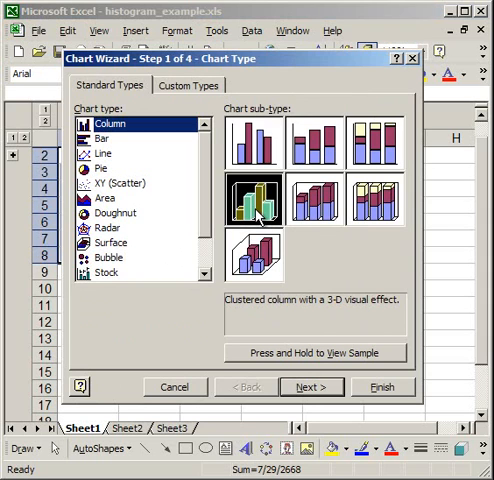
left_click(252, 148)
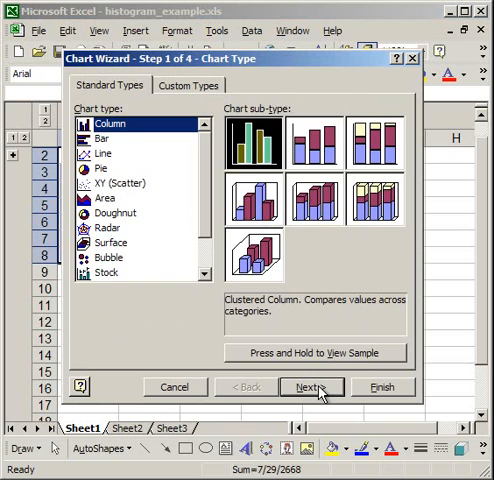
- Check the Series values range in wizard step 2 and finish to place the chart on Sheet1
left_click(312, 388)
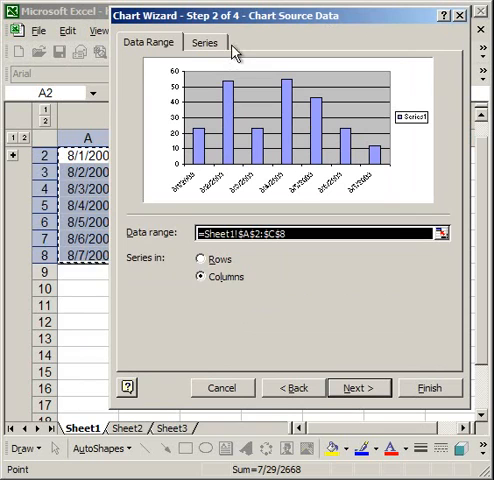
left_click(206, 42)
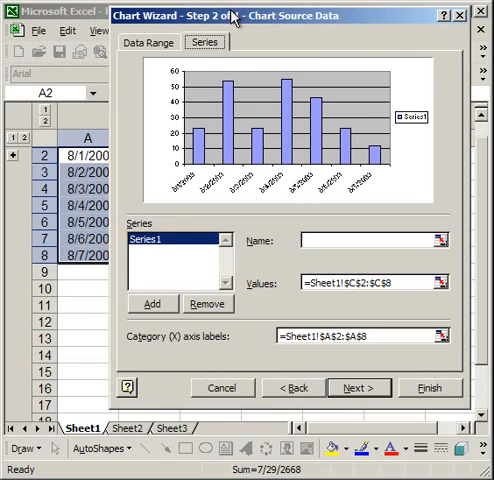
mouse_move(260, 28)
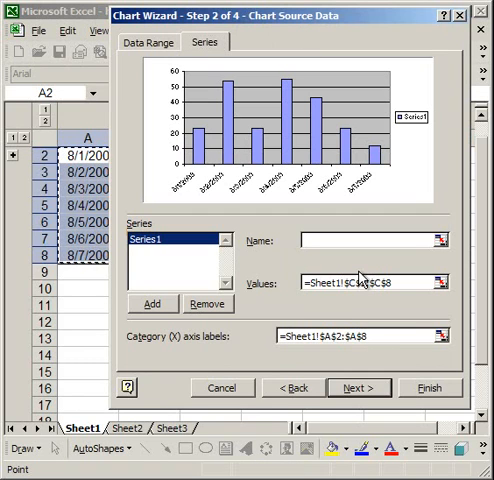
left_click(438, 282)
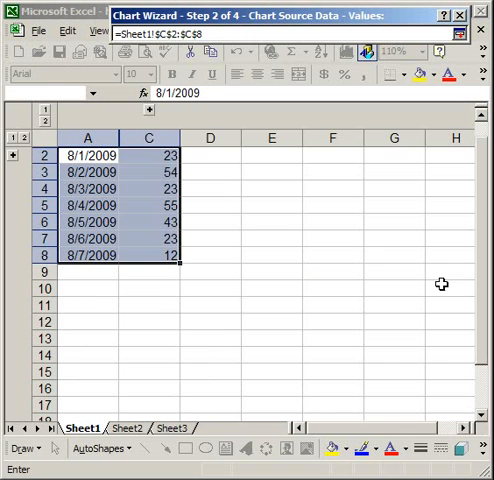
mouse_move(148, 162)
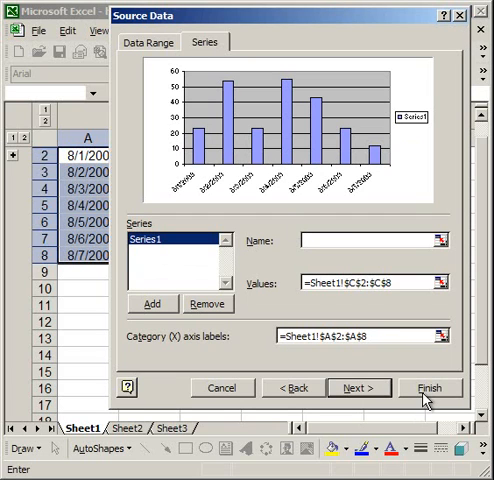
left_click(428, 388)
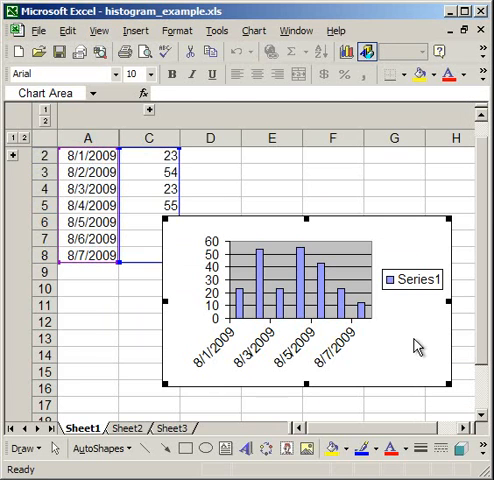
mouse_move(408, 240)
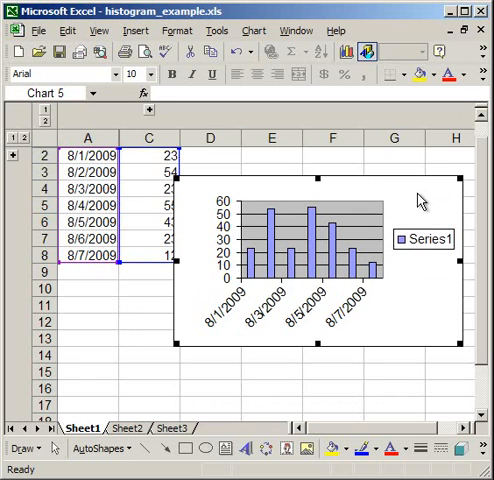
- Turn off Show legend in Chart Options so the Series1 legend disappears
right_click(420, 200)
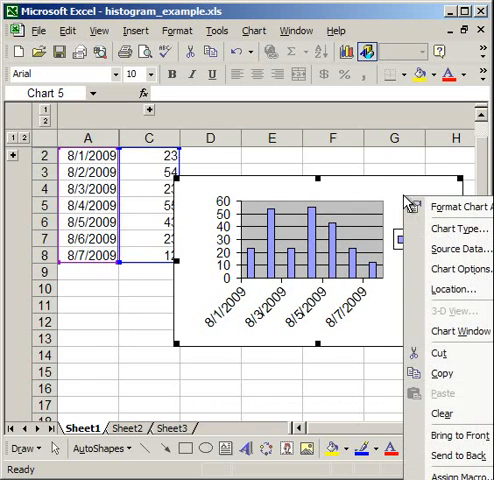
mouse_move(452, 268)
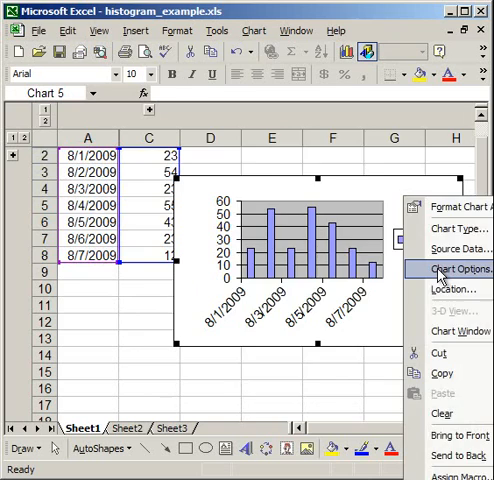
left_click(454, 268)
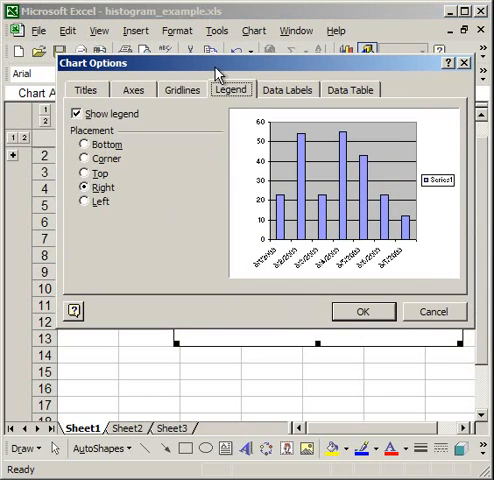
left_click(76, 114)
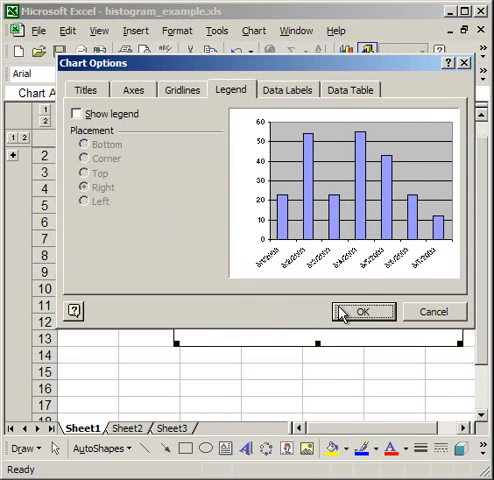
left_click(368, 312)
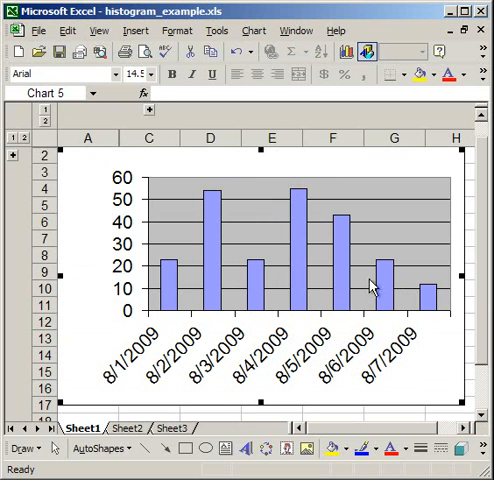
- Set the data series Gap width to 0 so the columns touch like a histogram
right_click(372, 288)
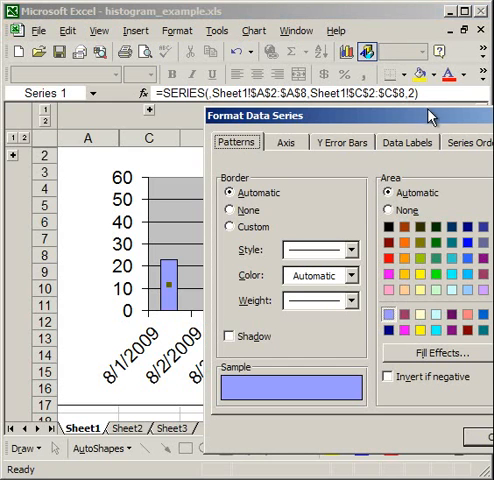
left_click(408, 64)
type("0")
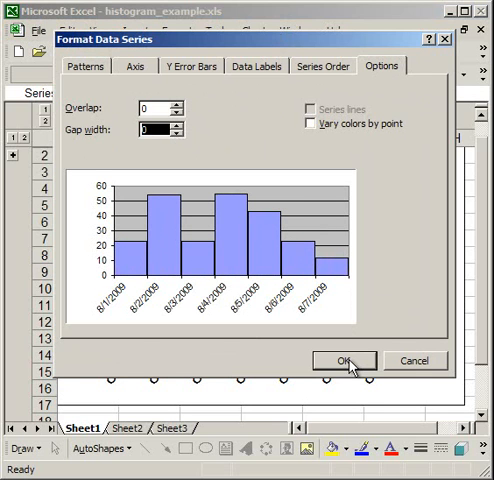
left_click(344, 360)
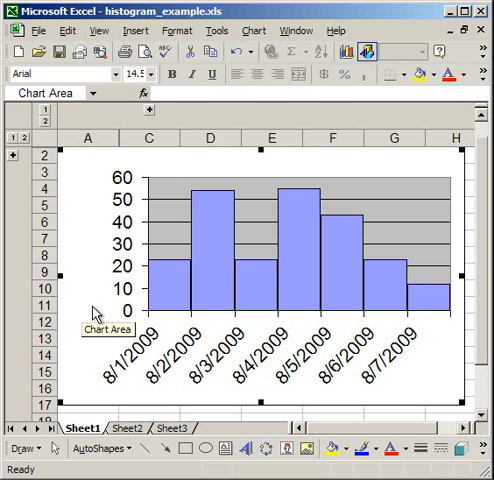
mouse_move(216, 236)
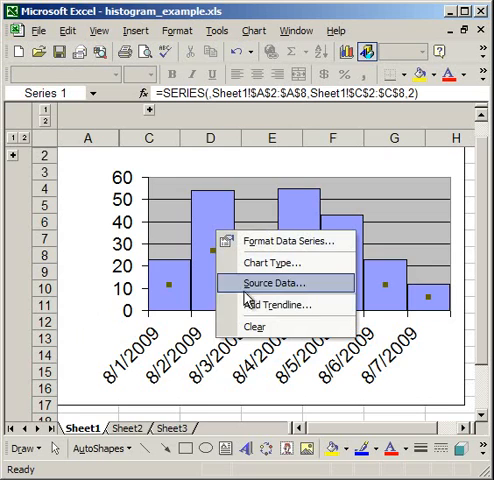
- Add a Polynomial trendline over the histogram bars
left_click(280, 304)
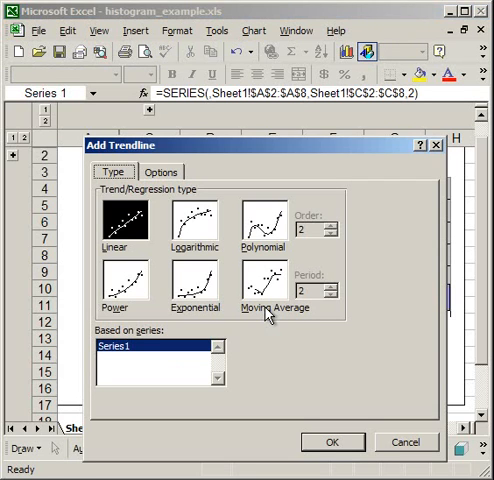
left_click(264, 228)
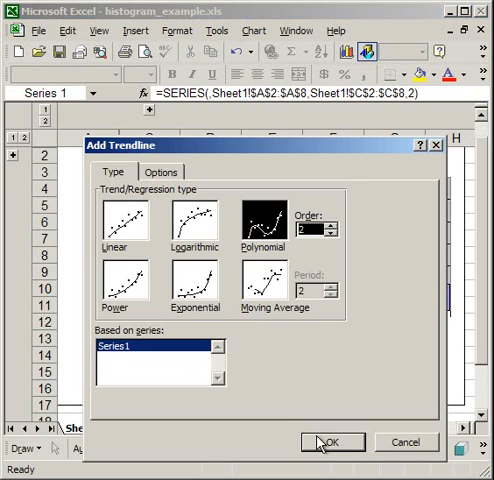
left_click(334, 442)
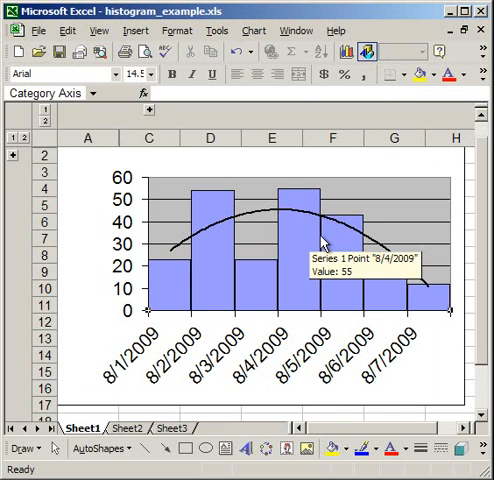
mouse_move(138, 308)
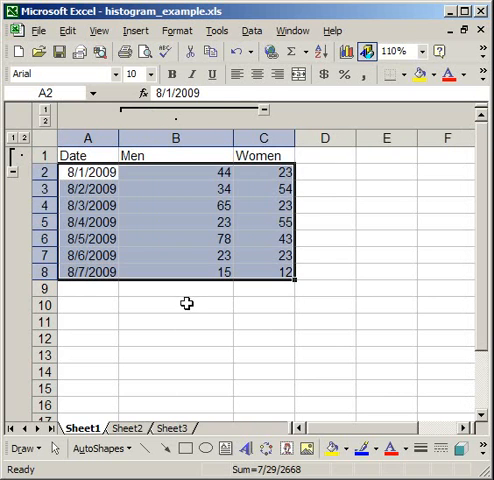
- Select the Date, Men, Women table range A2:C8 for the next chart
left_click(176, 304)
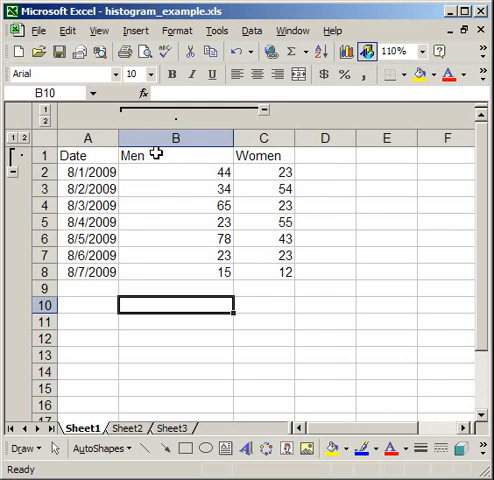
left_click(176, 156)
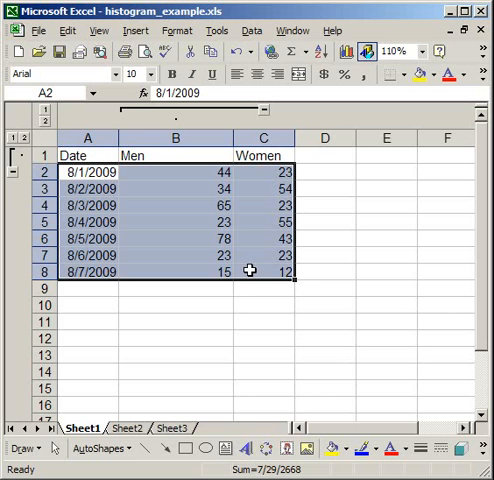
- Create a horizontal Bar chart from the selection with Series1 and Series2, finished onto the sheet
left_click(136, 30)
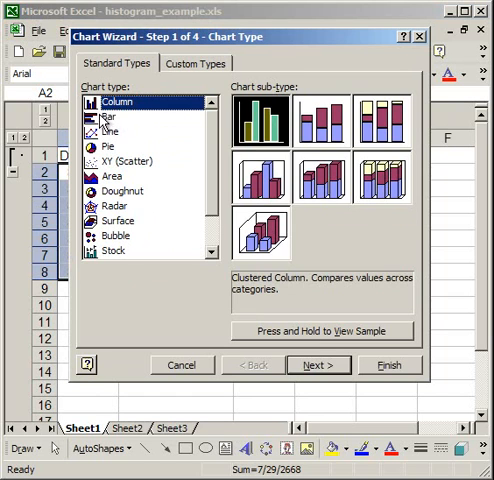
left_click(112, 116)
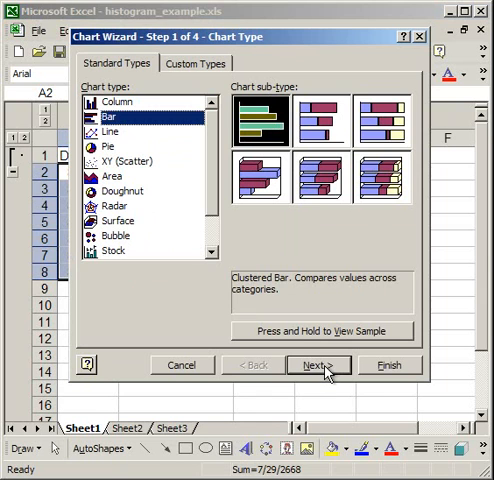
left_click(320, 364)
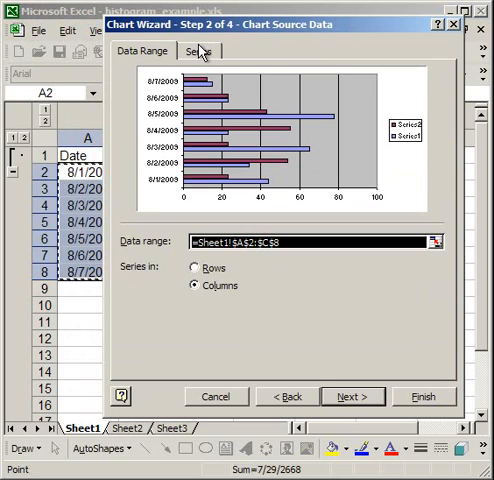
left_click(200, 52)
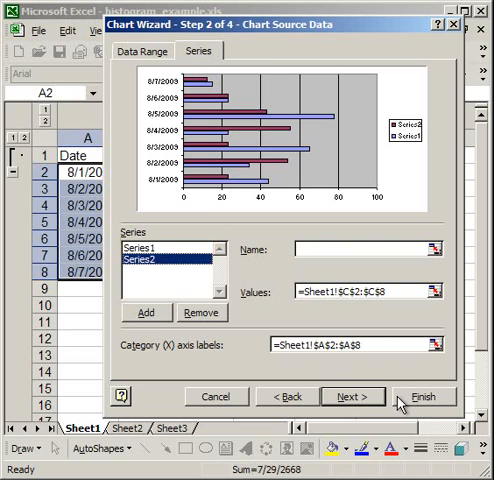
left_click(424, 396)
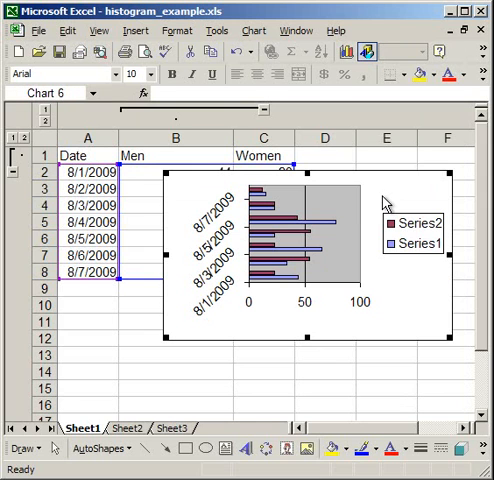
mouse_move(376, 236)
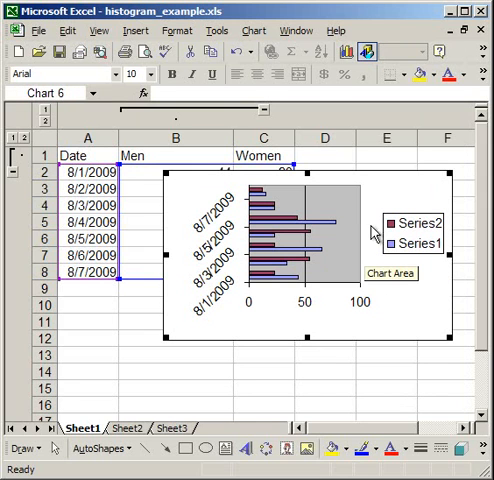
mouse_move(378, 190)
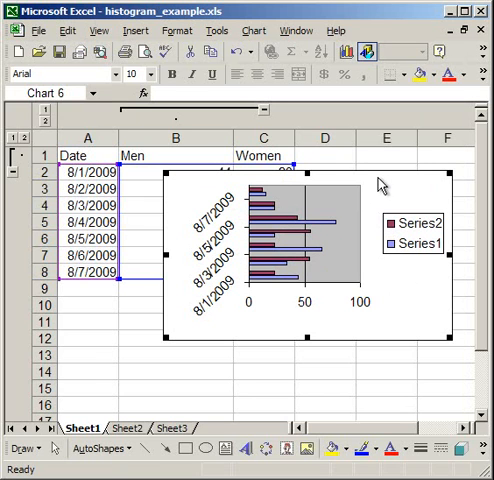
- Clear the Series1/Series2 legend from the bar chart
right_click(378, 184)
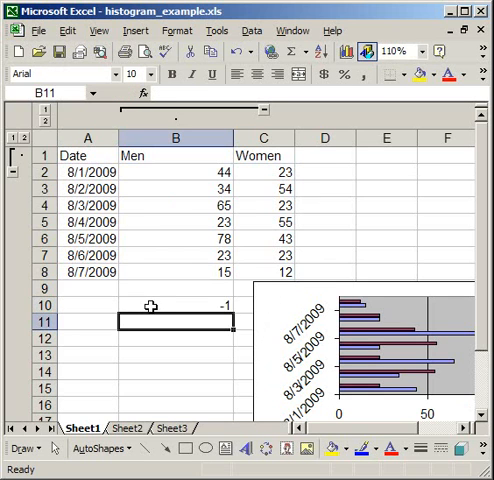
- Paste Special > Multiply the copied -1 onto Men counts B2:B8, making them negative
key("ctrl+c")
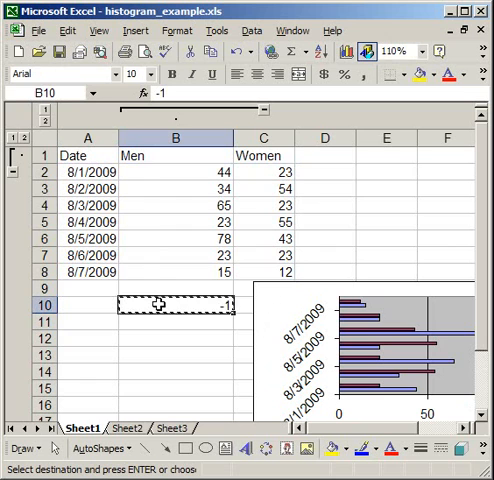
left_click(180, 172)
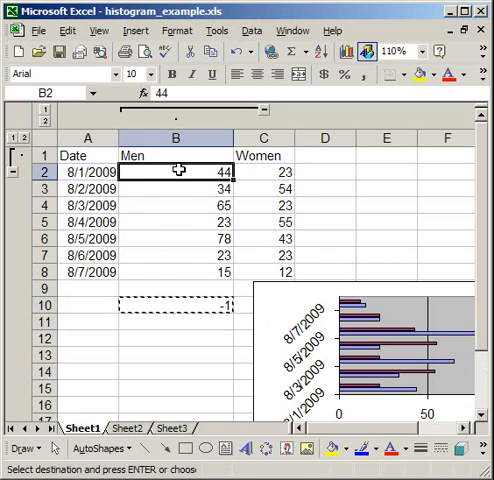
left_click_drag(178, 172, 178, 270)
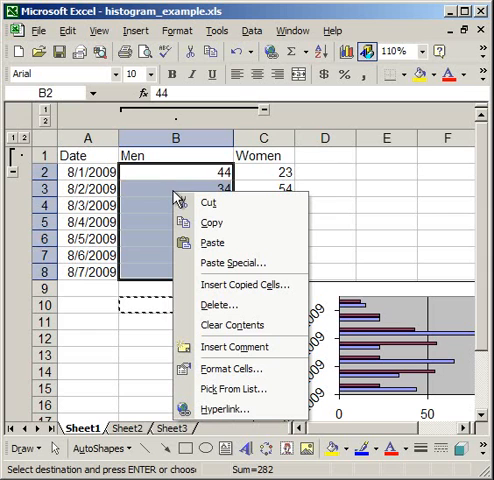
left_click(236, 264)
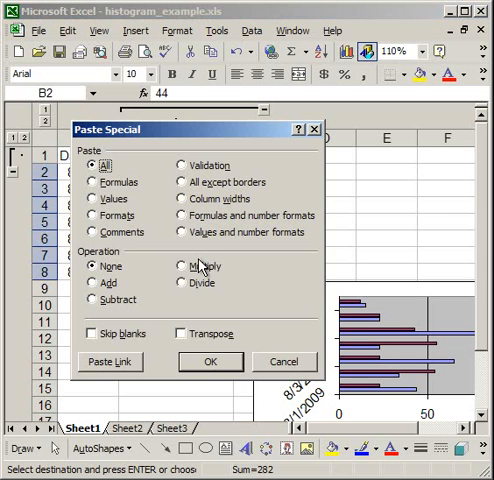
mouse_move(196, 268)
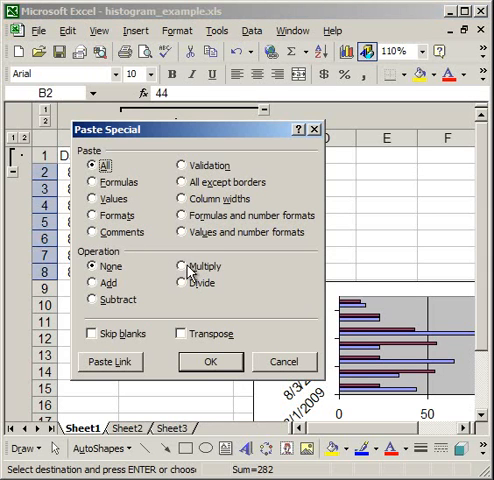
left_click(180, 266)
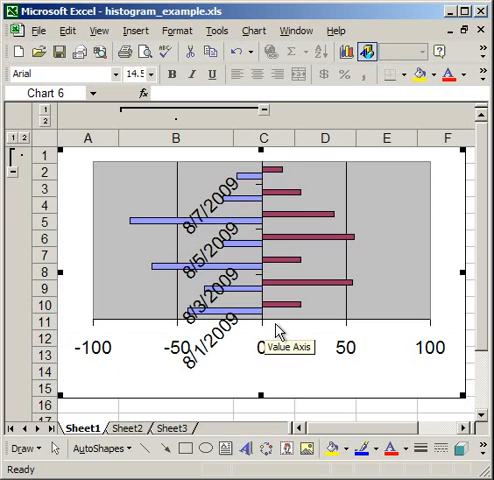
mouse_move(236, 344)
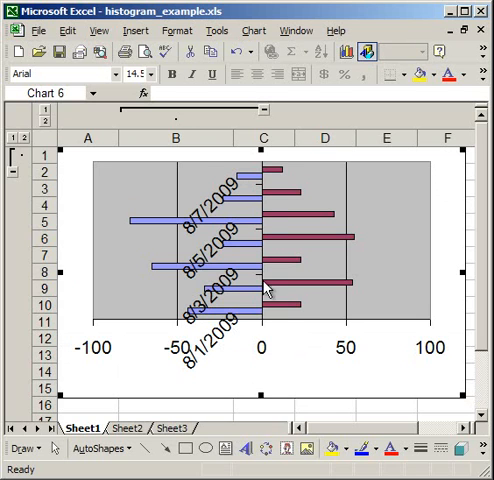
mouse_move(268, 204)
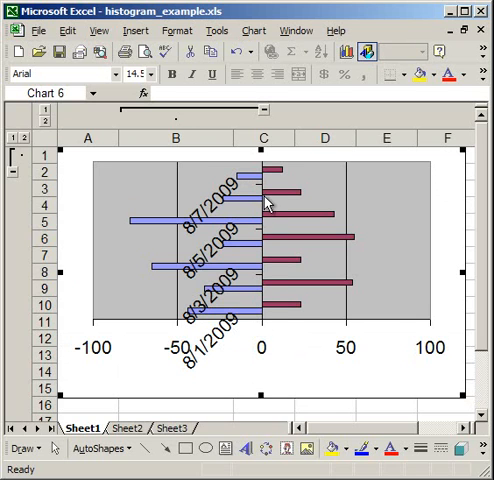
mouse_move(268, 196)
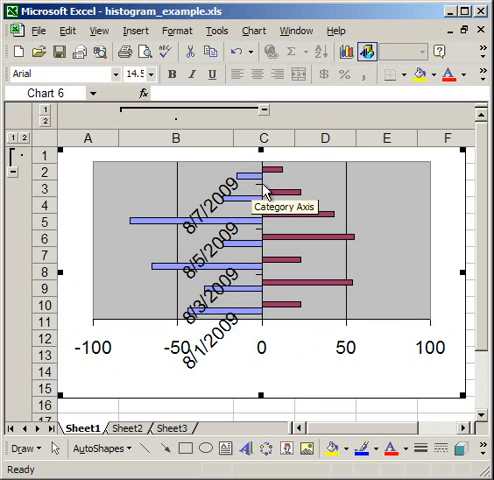
- Set the category axis Tick mark labels to Low, then adjust the Format Chart Area settings
right_click(268, 192)
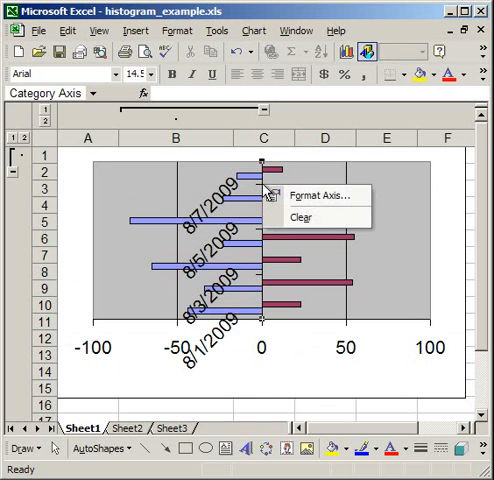
left_click(320, 196)
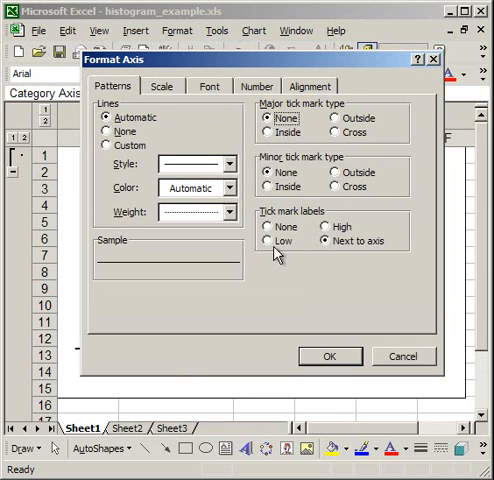
left_click(272, 246)
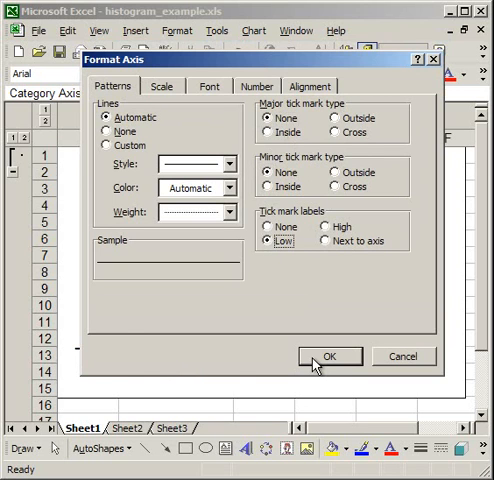
left_click(328, 356)
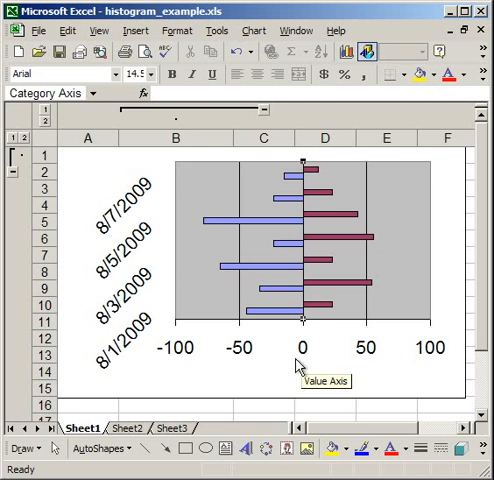
mouse_move(130, 208)
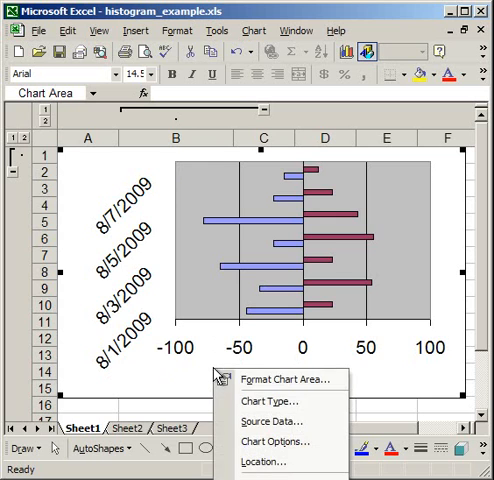
left_click(292, 380)
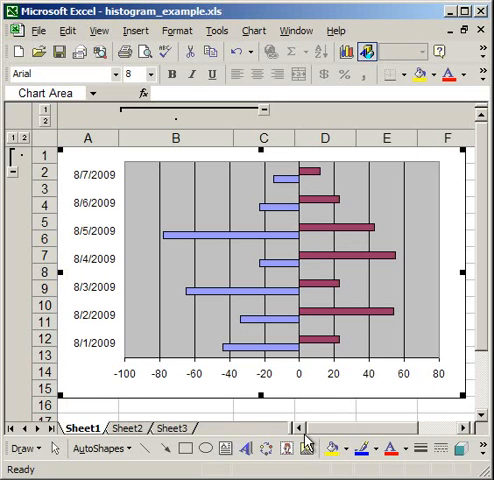
mouse_move(96, 380)
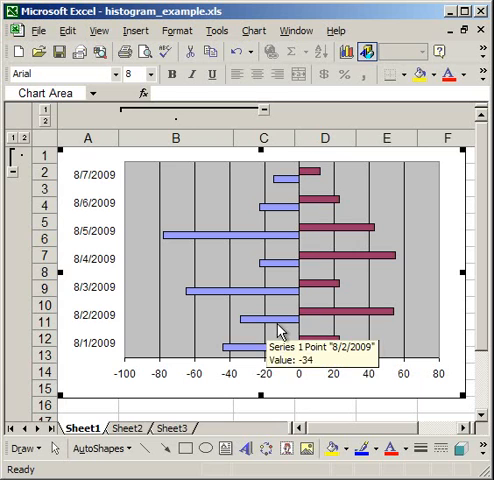
mouse_move(276, 204)
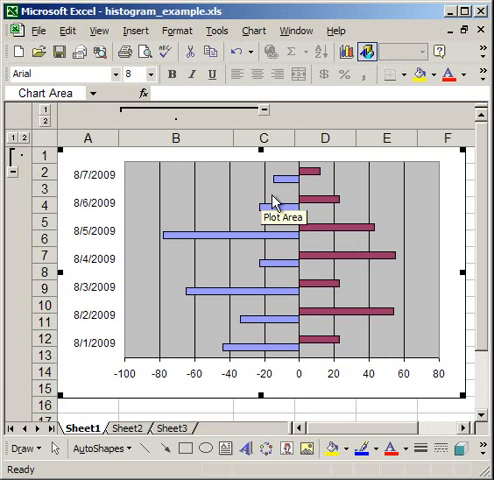
mouse_move(304, 376)
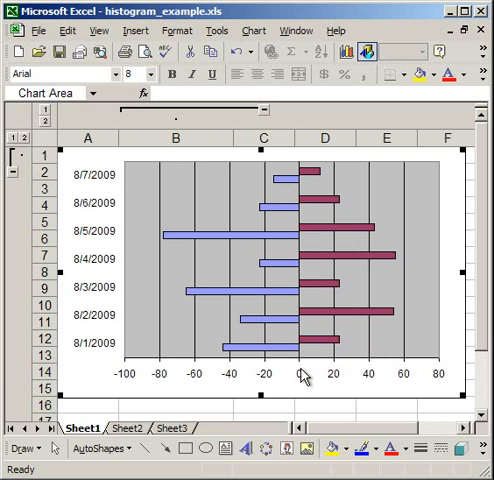
mouse_move(304, 376)
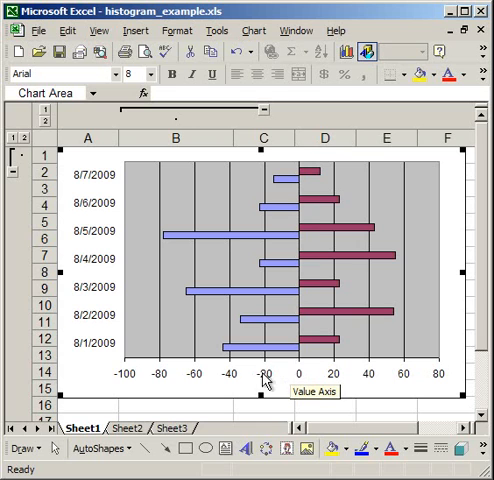
mouse_move(312, 376)
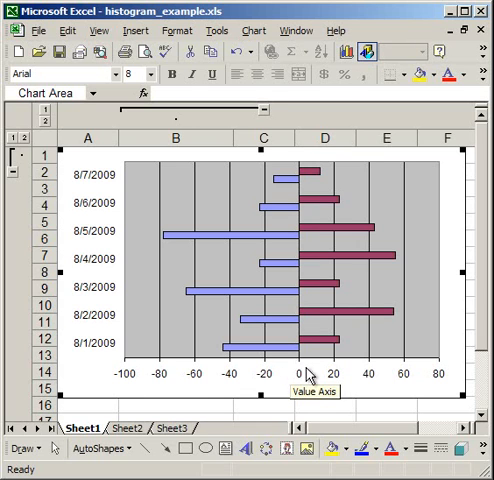
mouse_move(232, 380)
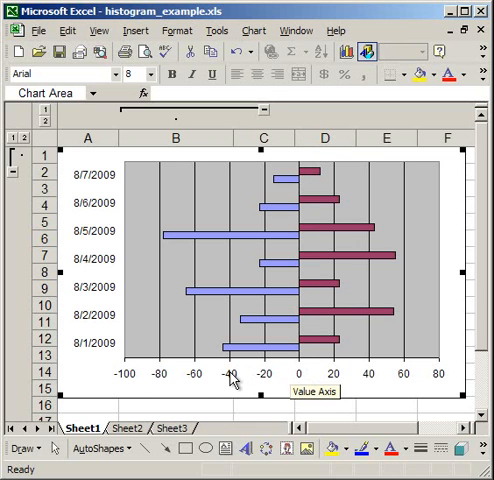
- Switch the value axis to a custom number format and try a first code with ;0;
right_click(240, 378)
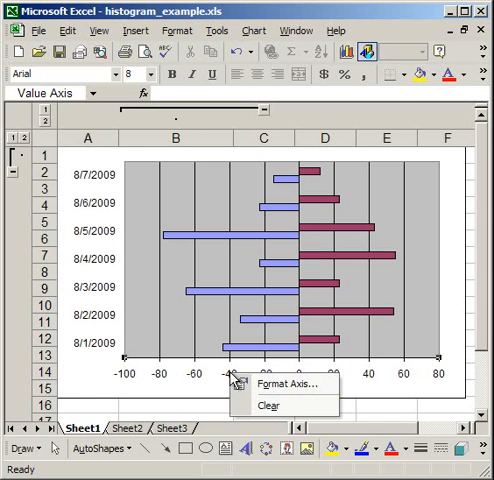
left_click(292, 382)
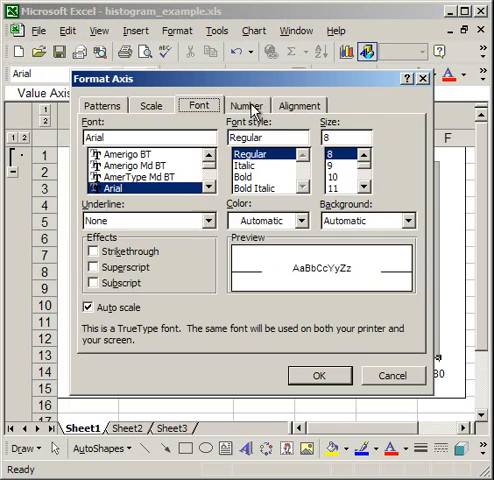
left_click(258, 104)
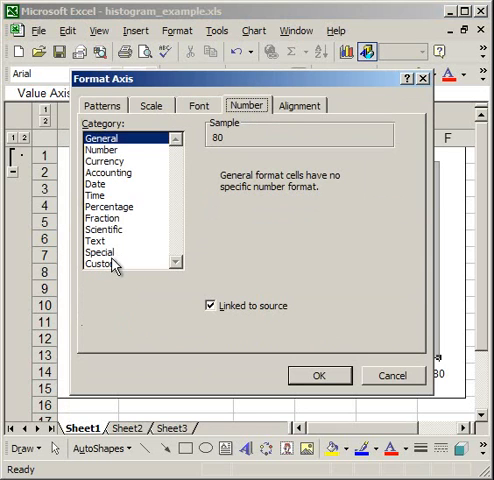
left_click(112, 266)
type("0")
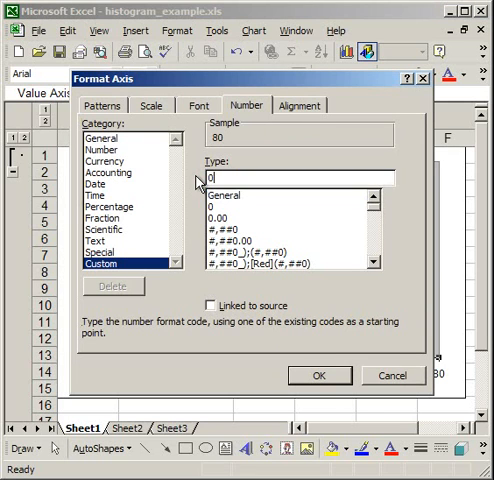
type(";0;0;")
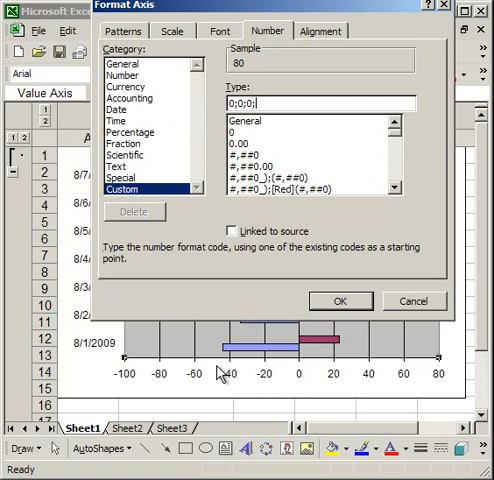
mouse_move(306, 154)
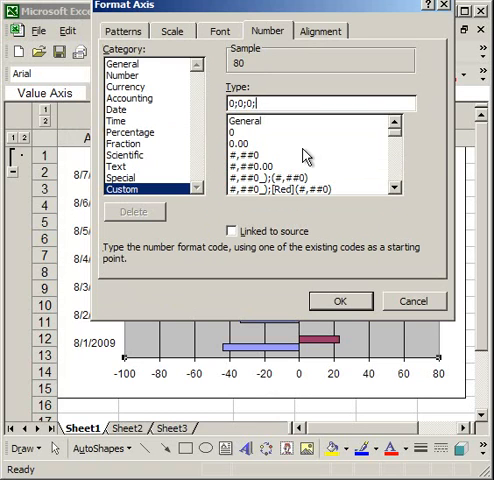
key("Backspace")
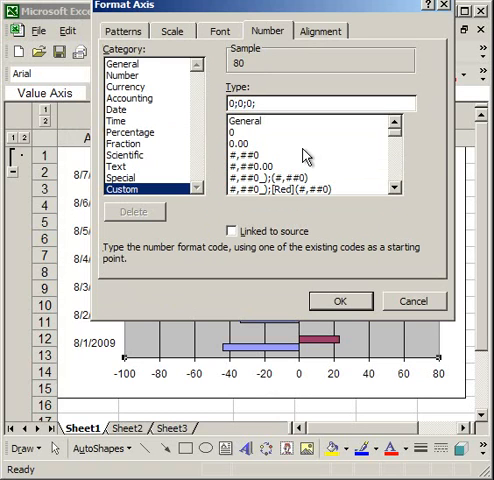
- After trying 0% variants, apply the custom axis format code 0;0;0;
type("0%;;0;0;")
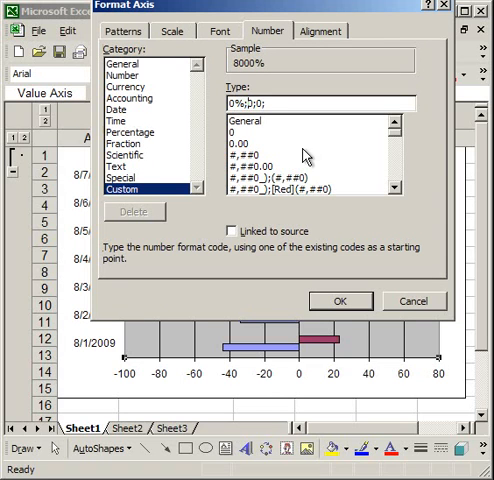
type("0%;0%;0")
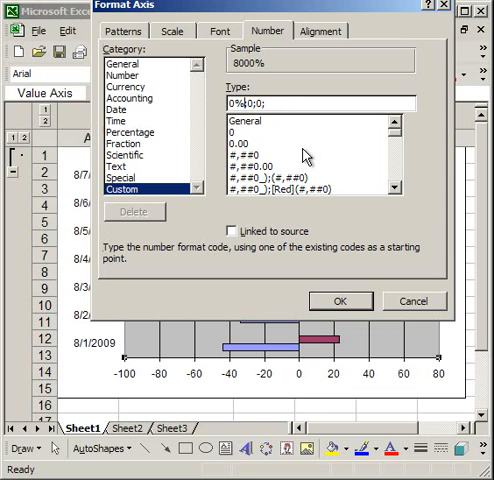
type("0;0;0;")
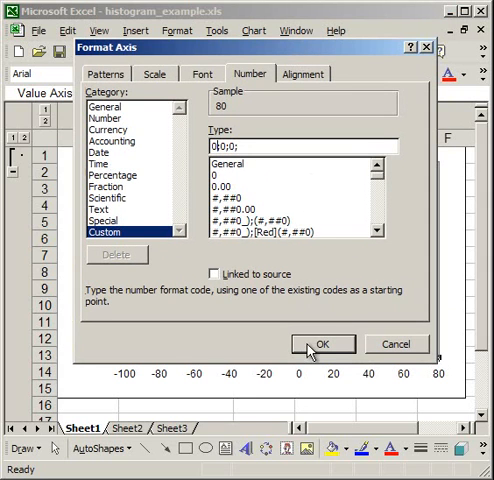
left_click(324, 344)
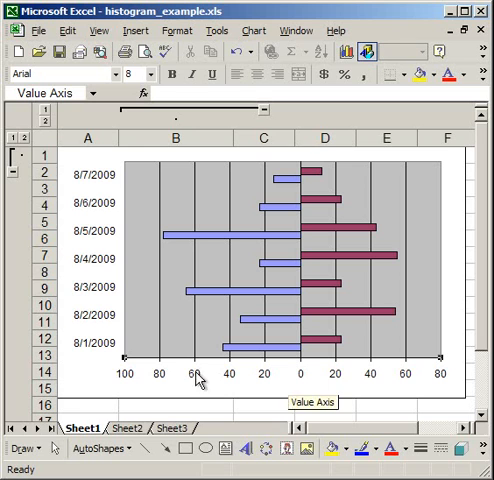
mouse_move(188, 376)
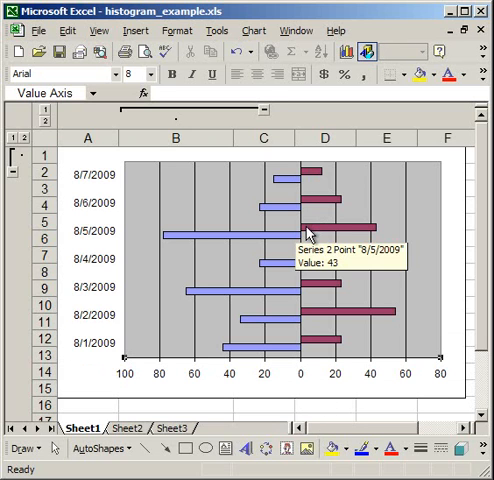
- Set the women's data series to Overlap 100 and Gap width 10 so the bars form a pyramid
right_click(312, 236)
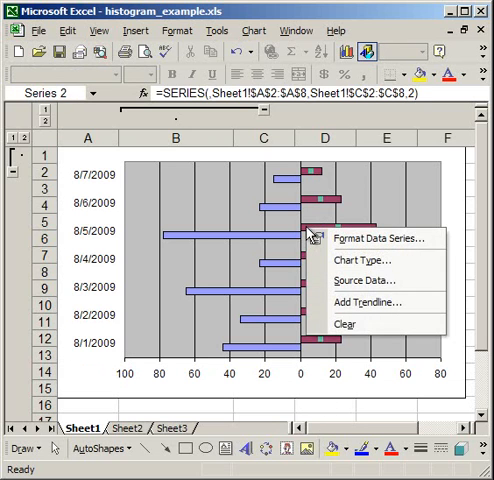
left_click(362, 238)
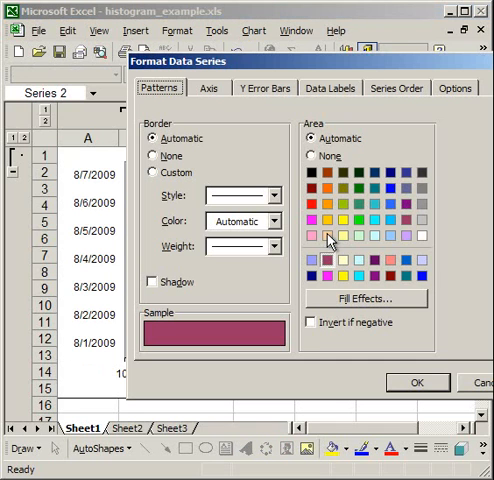
left_click_drag(216, 62, 290, 40)
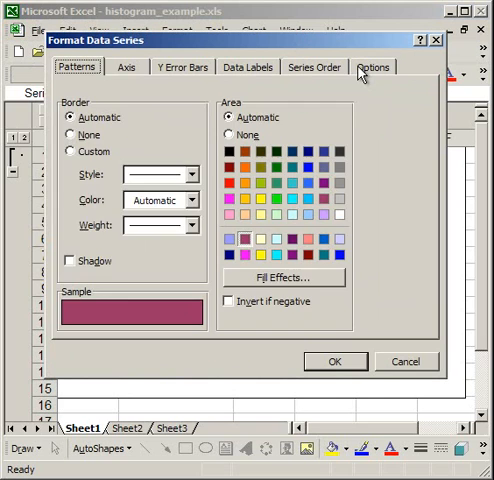
left_click(372, 68)
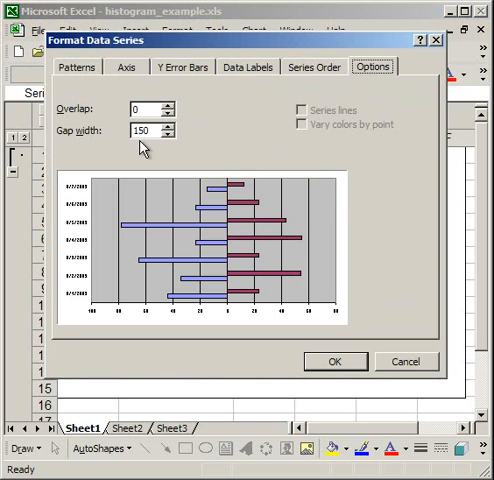
type("10")
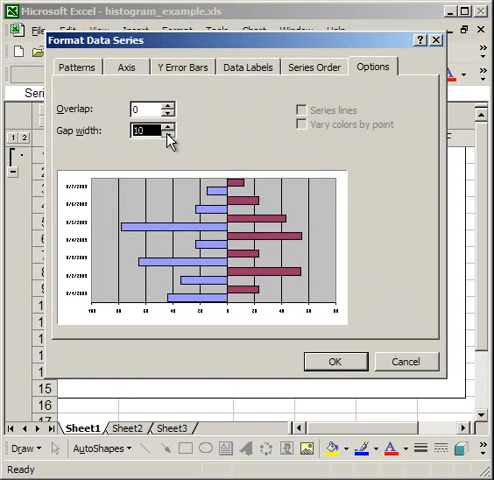
left_click(170, 136)
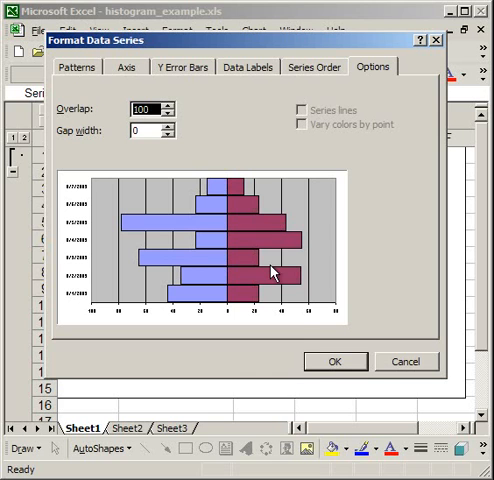
left_click(334, 360)
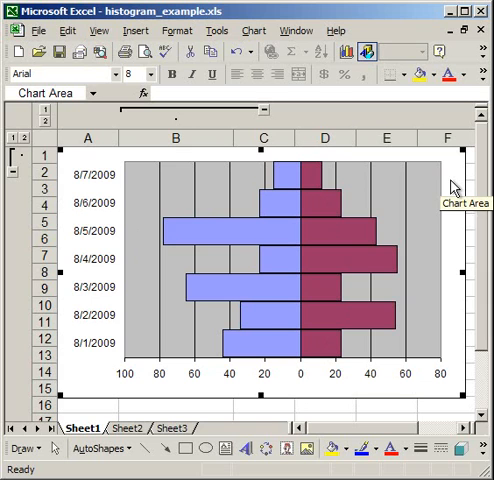
mouse_move(344, 356)
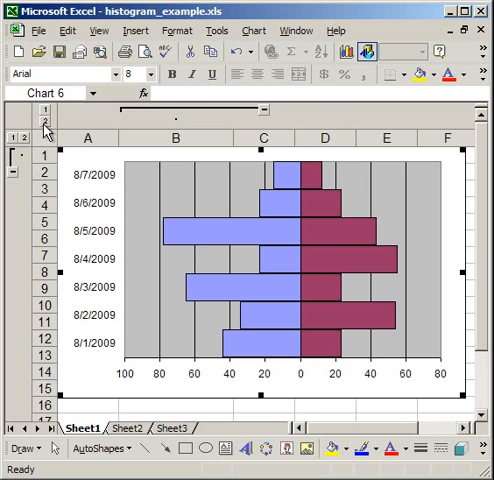
mouse_move(350, 264)
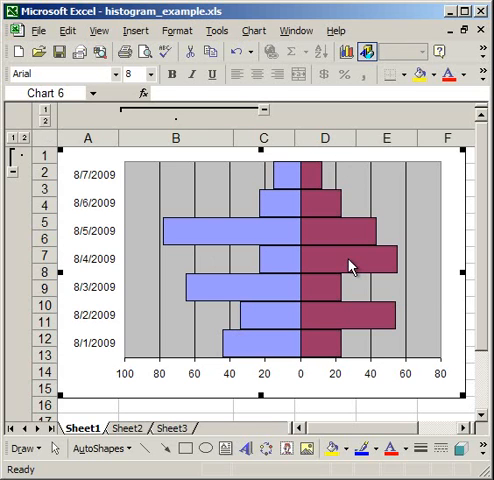
mouse_move(356, 262)
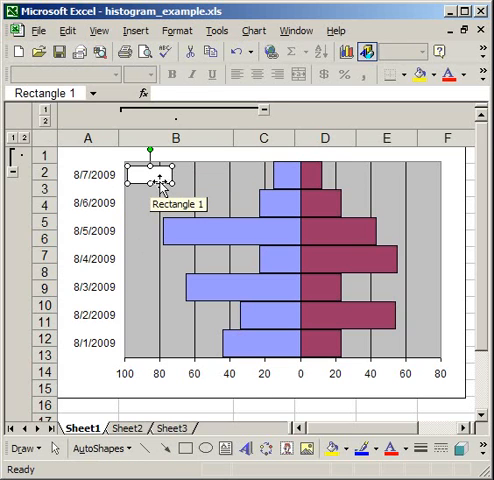
- Label the left text box 'Men' and format the Women text box on the right
type("Men")
type("Wome")
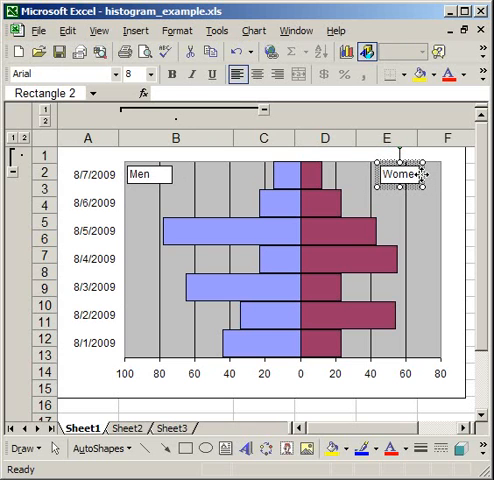
right_click(400, 178)
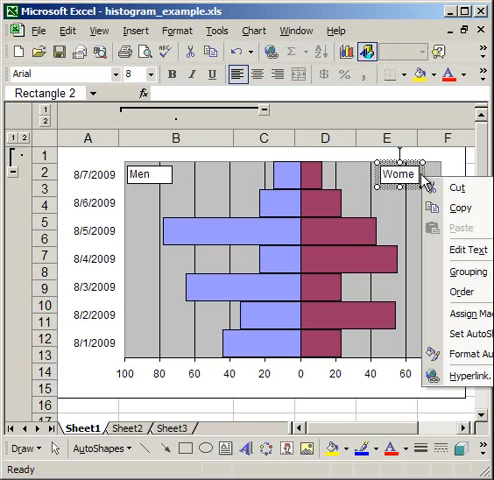
left_click(452, 352)
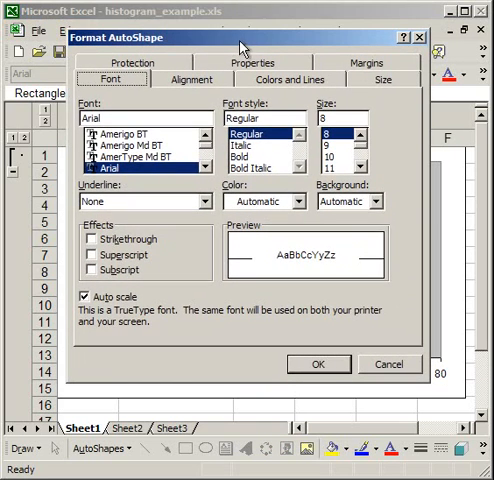
- Set the Women text box width to 0.71" to match the Men box
left_click(384, 80)
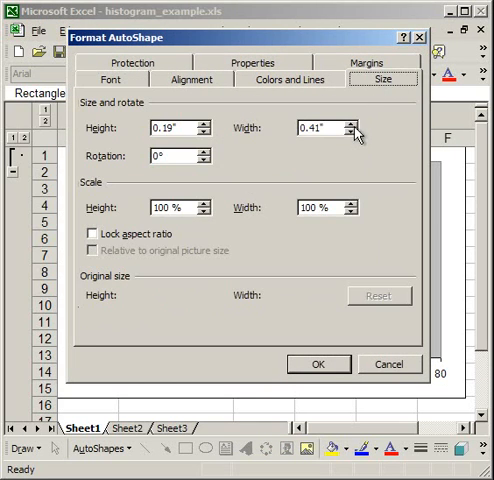
type("0.71\"")
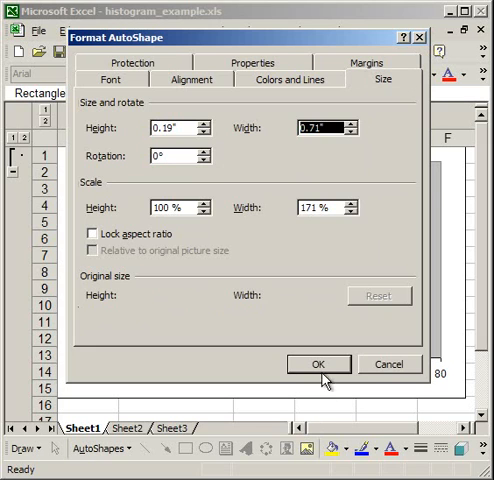
left_click(318, 364)
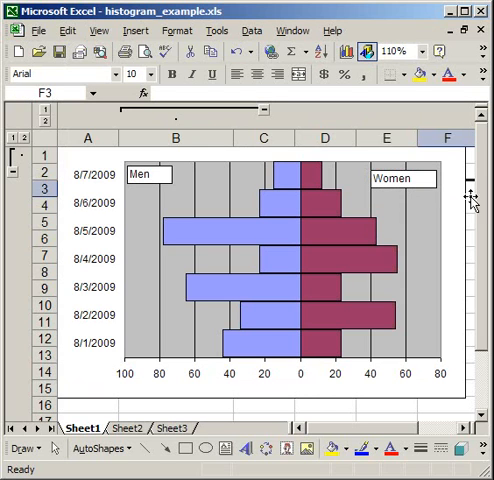
mouse_move(172, 326)
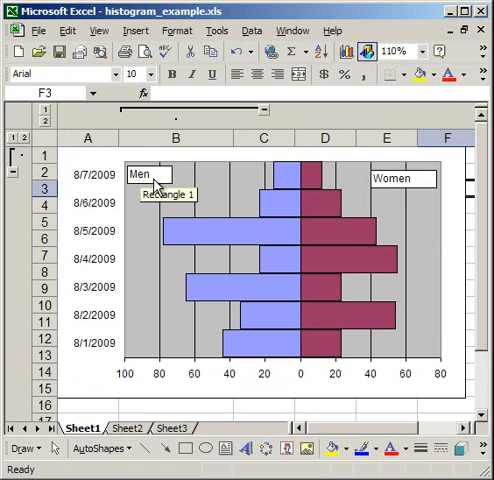
mouse_move(172, 168)
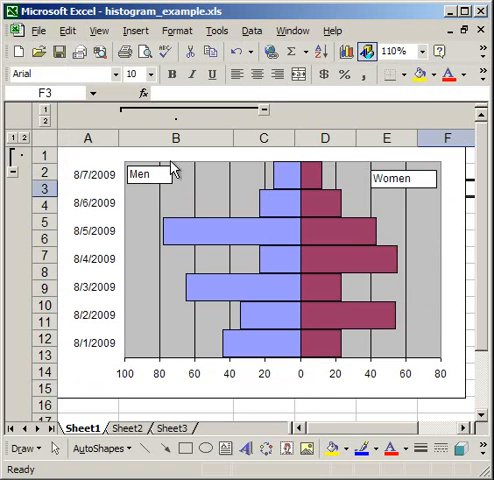
mouse_move(302, 172)
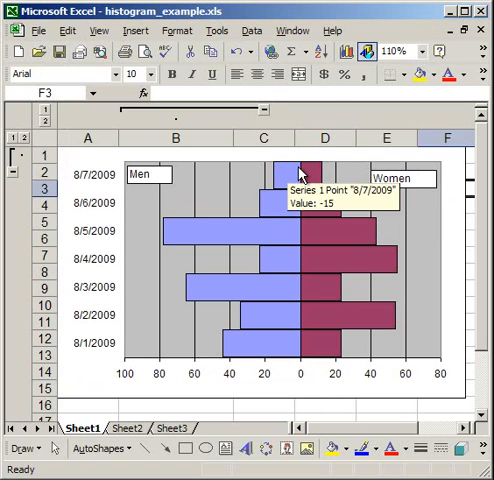
mouse_move(426, 180)
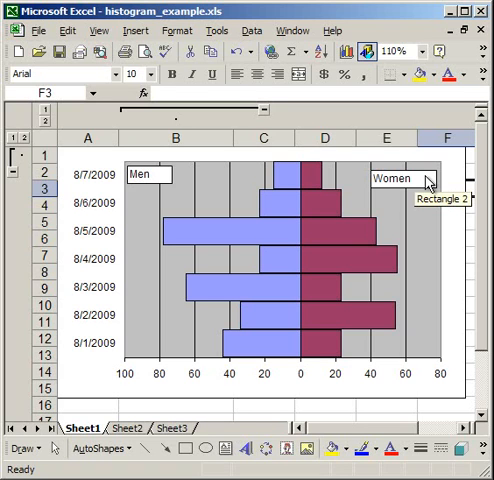
mouse_move(168, 164)
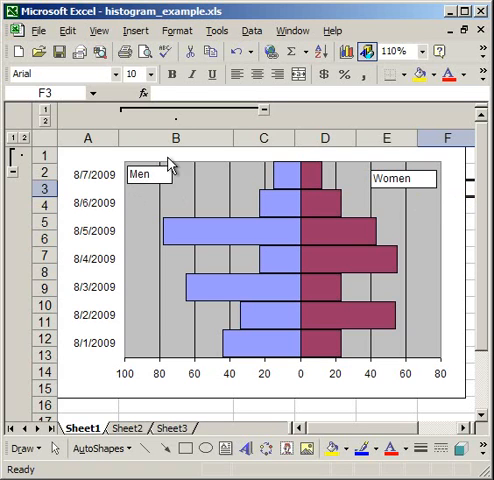
mouse_move(444, 220)
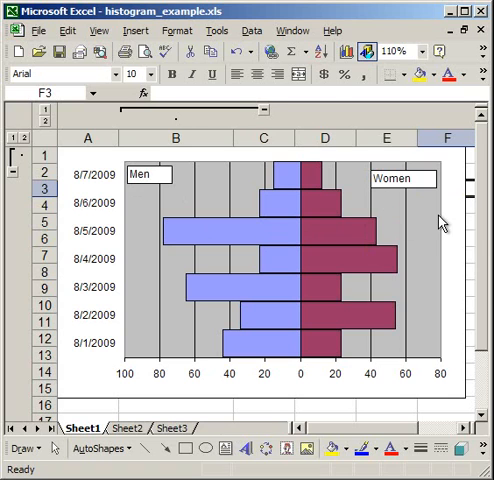
mouse_move(440, 220)
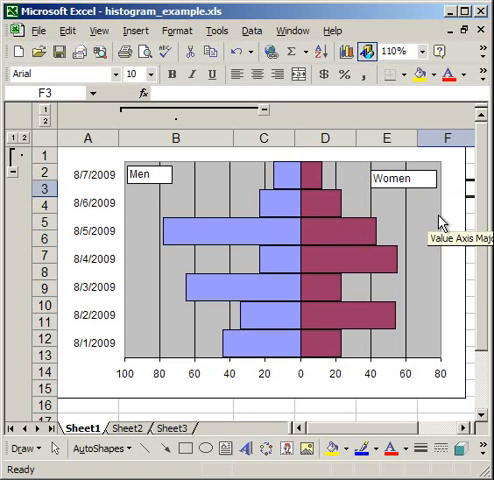